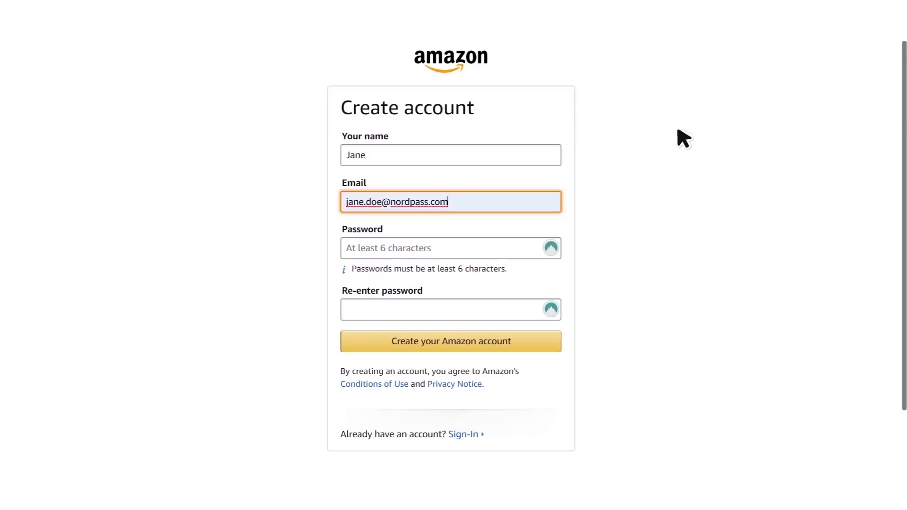
# - Autofill the saved password into Amazon's sign-up fields, create the account, and continue signing in with the stored email
pyautogui.click(450, 341)
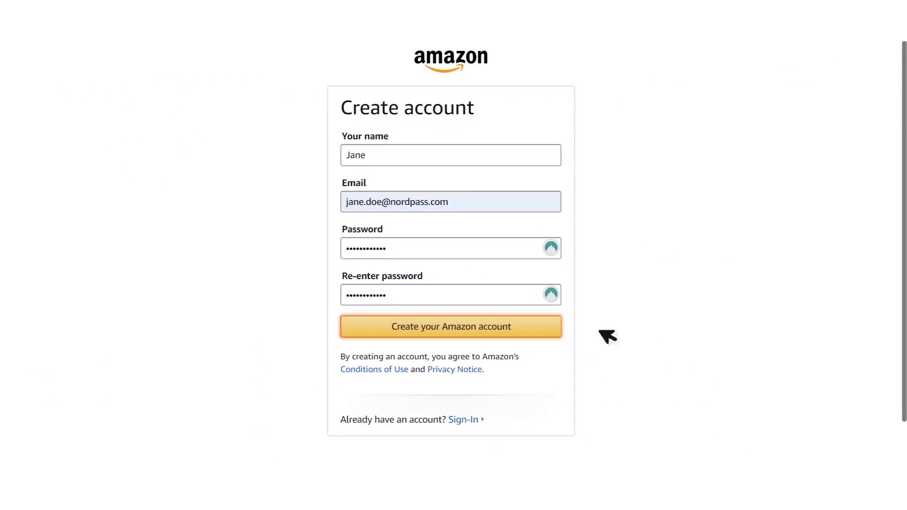
pyautogui.click(450, 326)
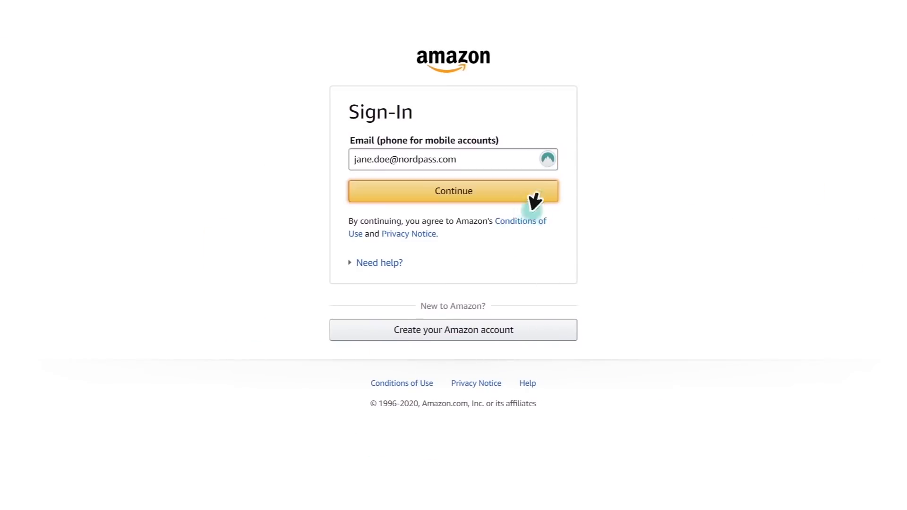
pyautogui.click(452, 191)
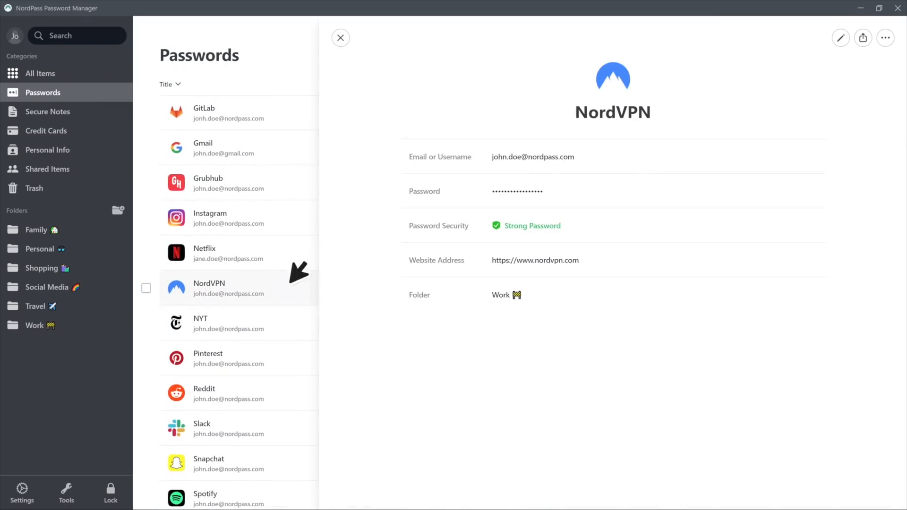
# - Browse Secure Notes and Credit Cards, then show who the Private card is shared with
pyautogui.click(48, 112)
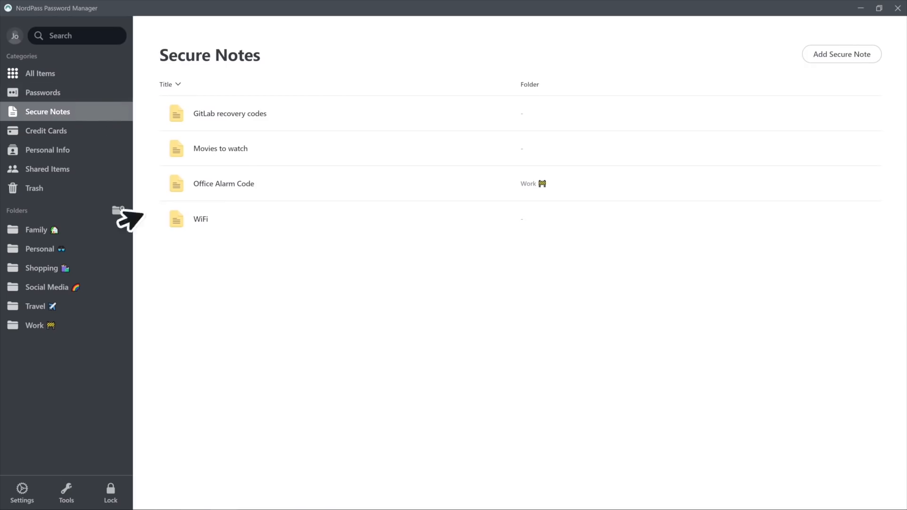
pyautogui.click(46, 131)
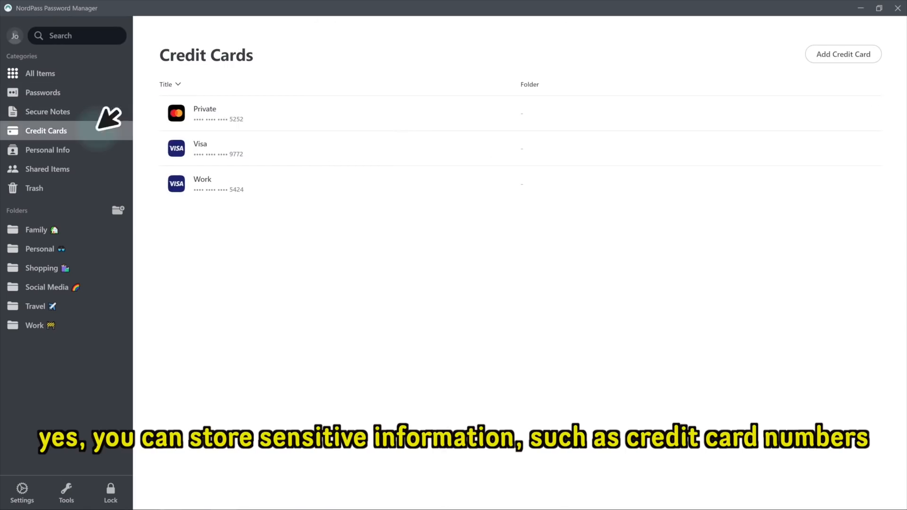
pyautogui.click(863, 38)
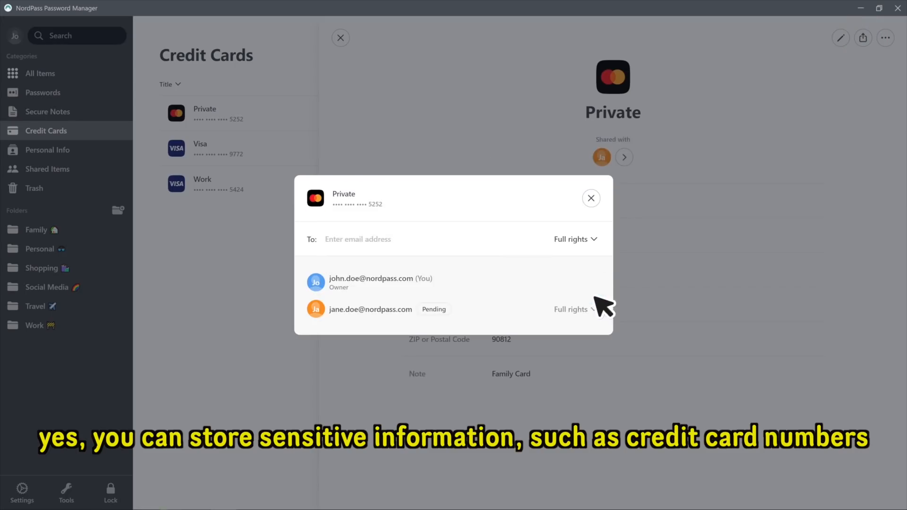